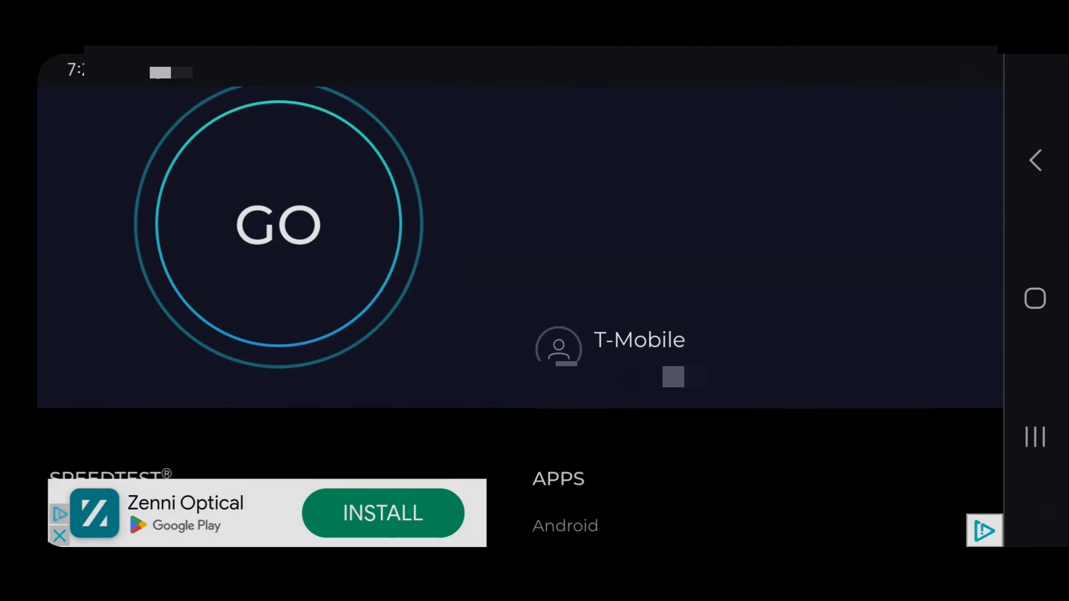
Start a new speed test with Spectrum shown as the provider via GO
click(278, 225)
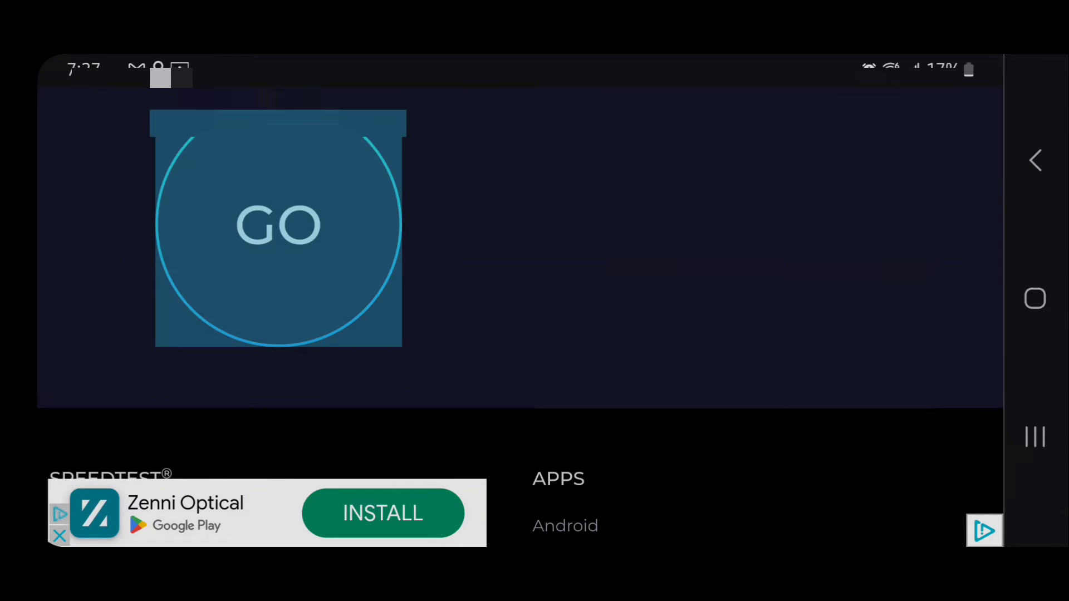
click(278, 226)
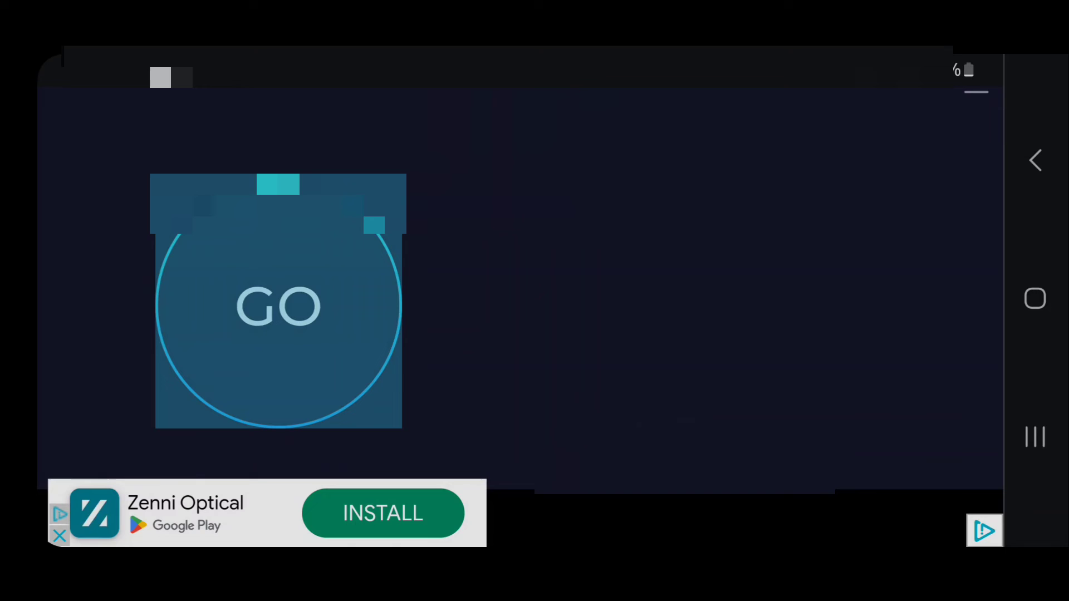
click(278, 306)
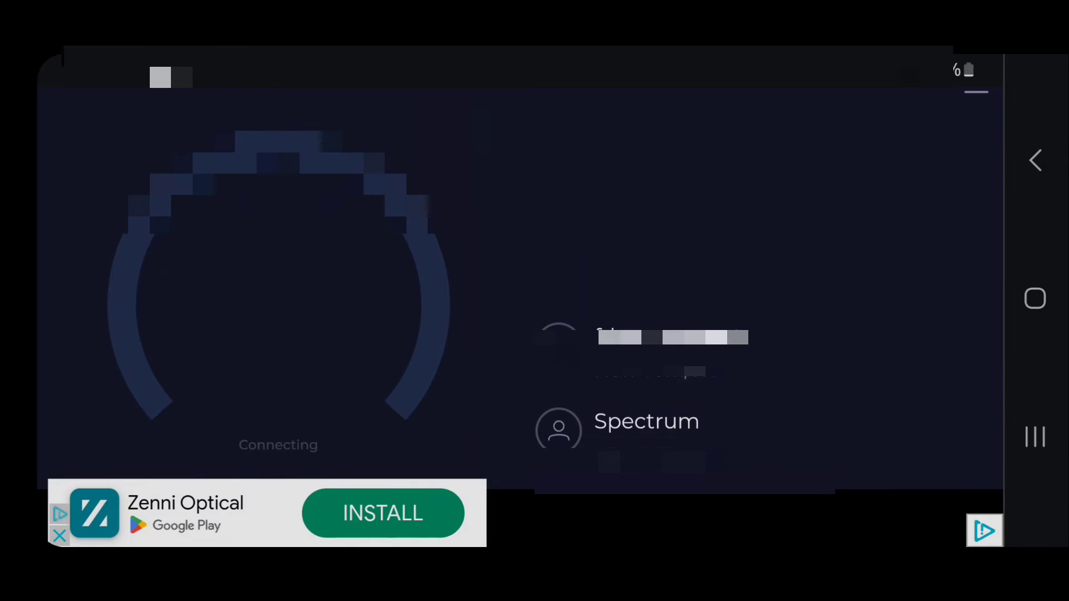